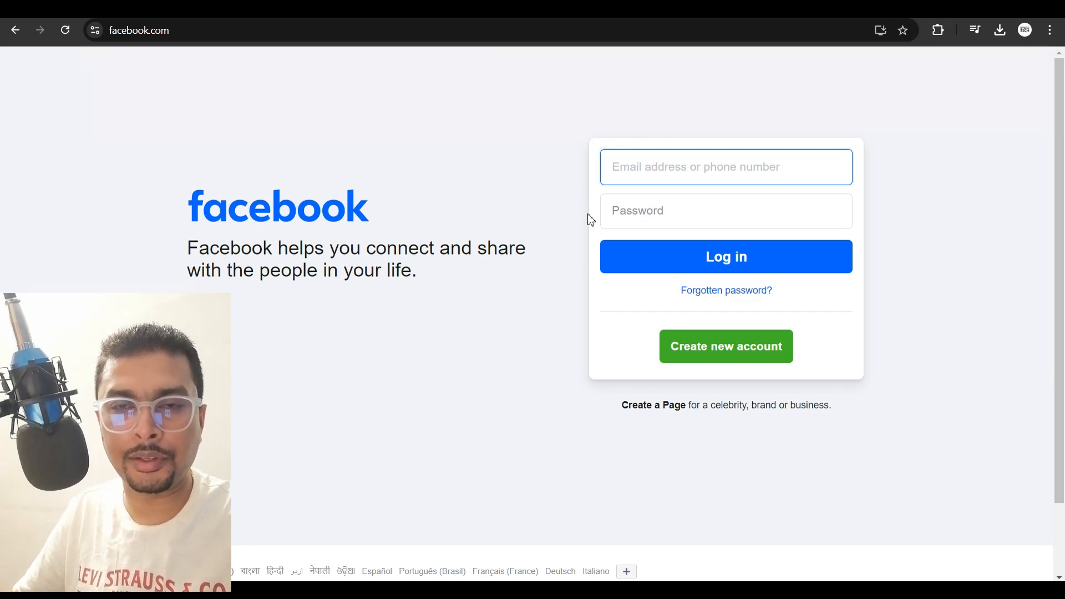
mouse_move(726, 290)
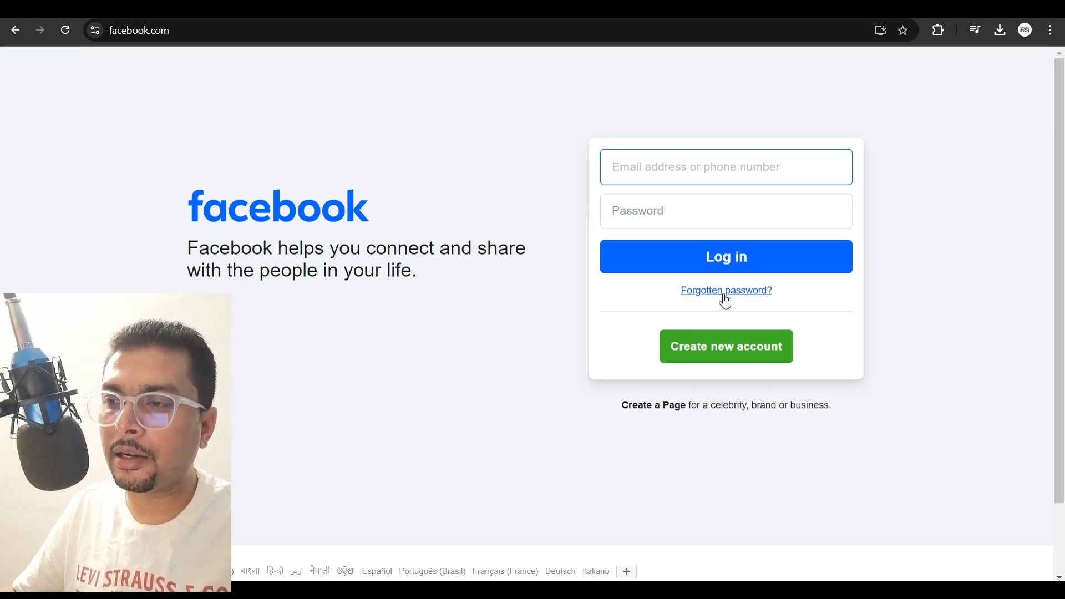
Step: Choose 'Forgotten password?' on the Facebook login page to begin account recovery
click(725, 290)
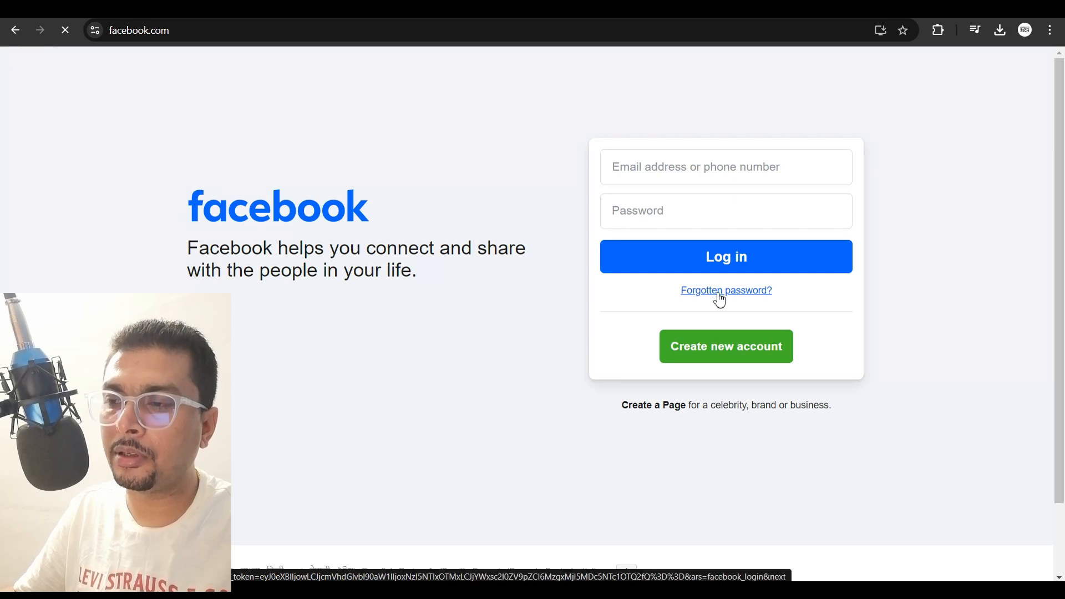
Step: Search for the account by its mobile number, reaching reset options with SMS code selected
click(725, 290)
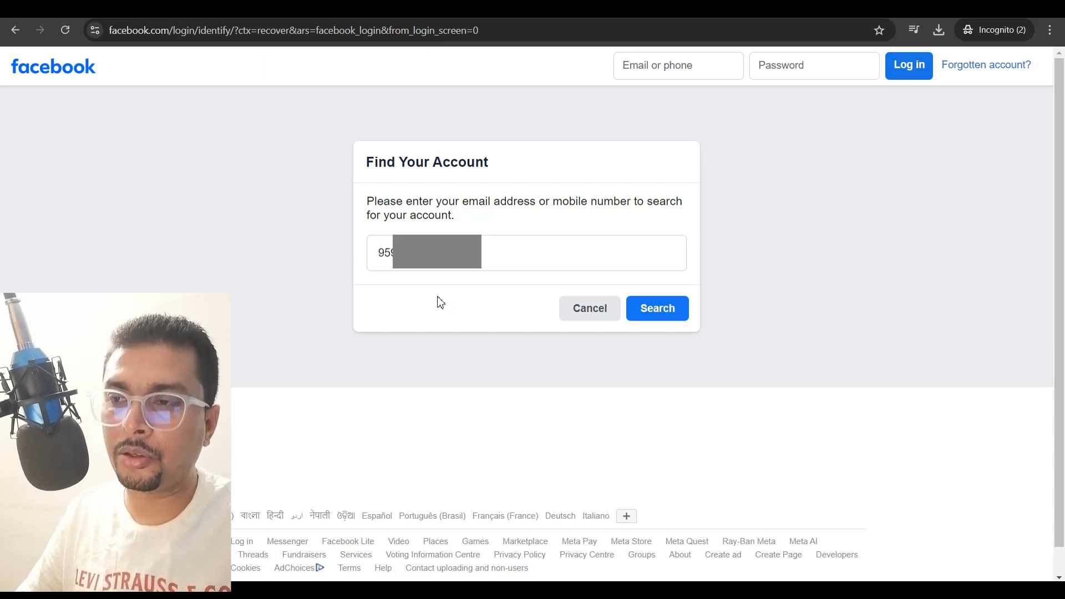
click(655, 307)
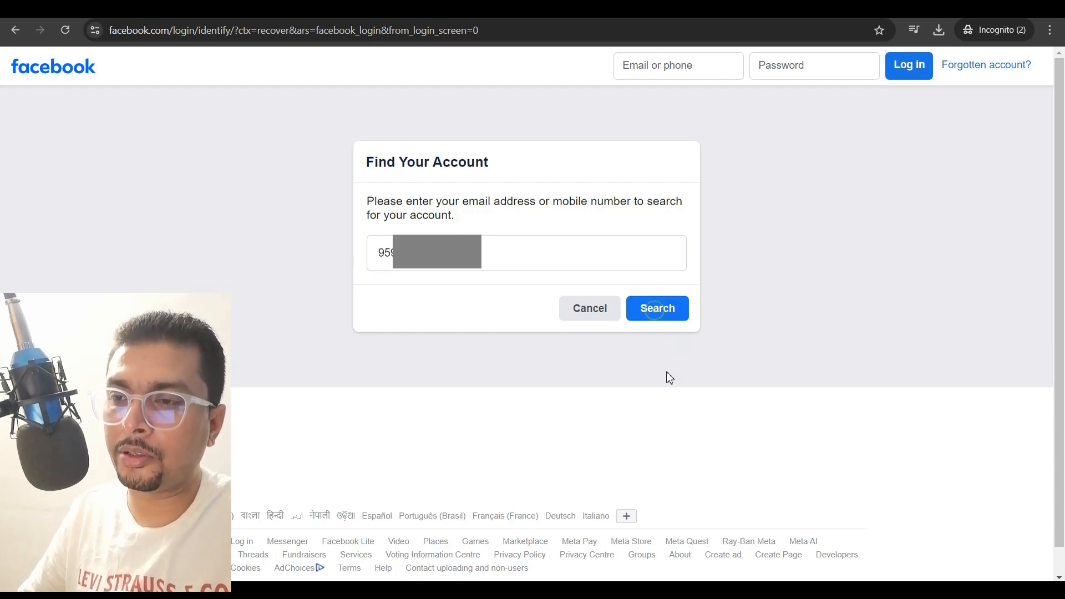
click(655, 307)
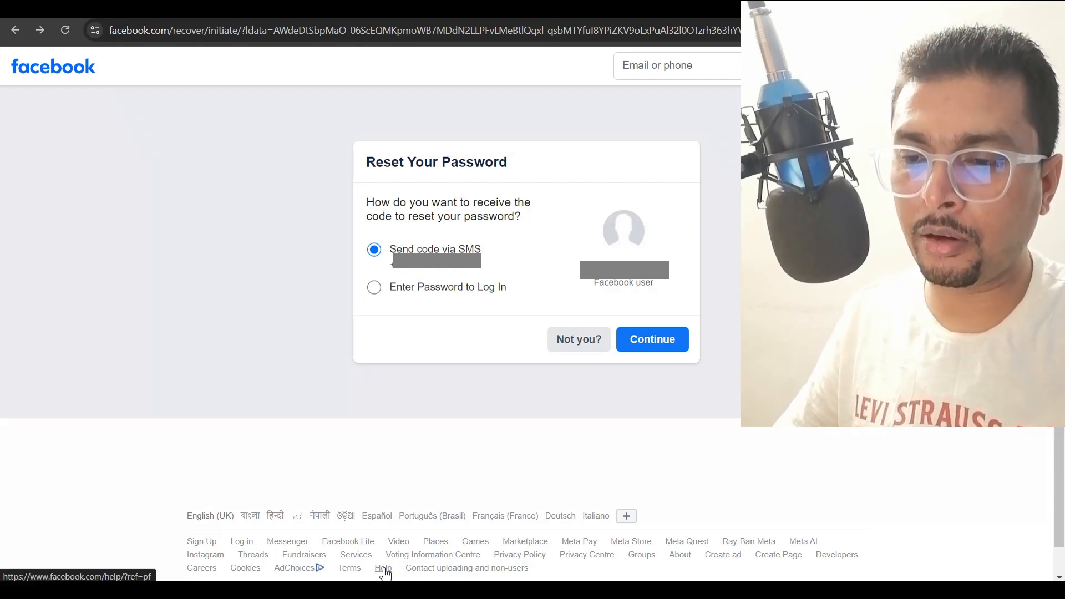
Step: Leave the Reset Your Password options and go to the Facebook Help Centre via the footer
click(383, 568)
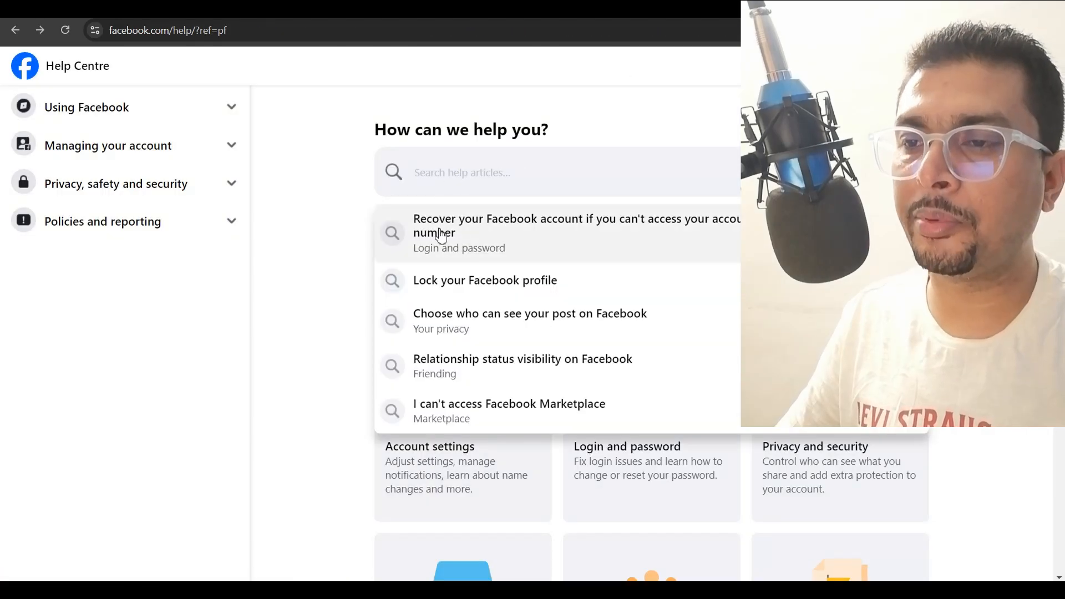
mouse_move(649, 238)
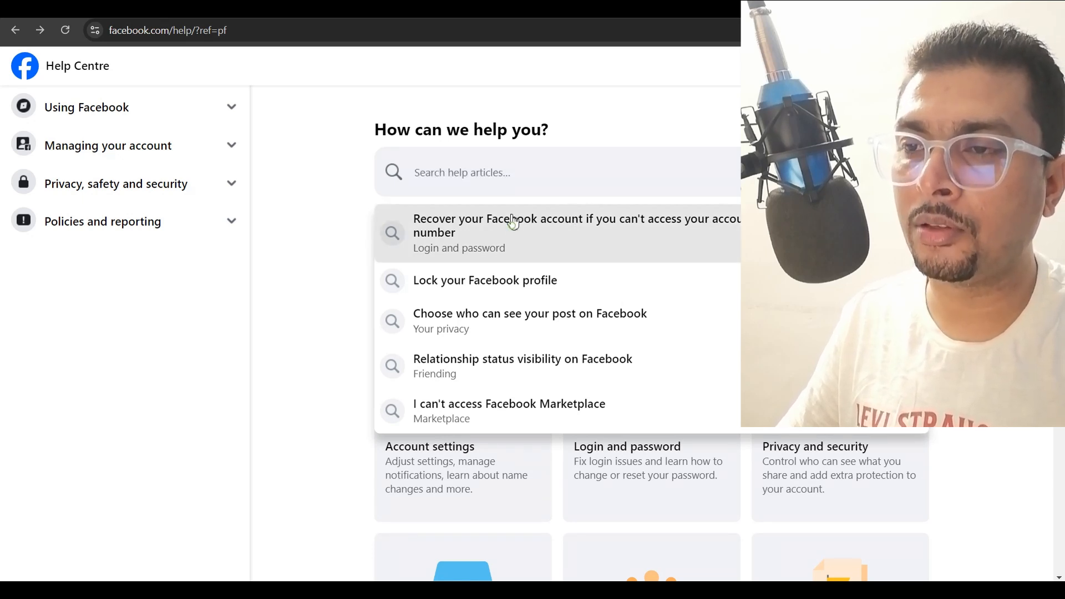
Step: Choose the article 'Recover your Facebook account if you can't access your email or mobile number'
click(576, 232)
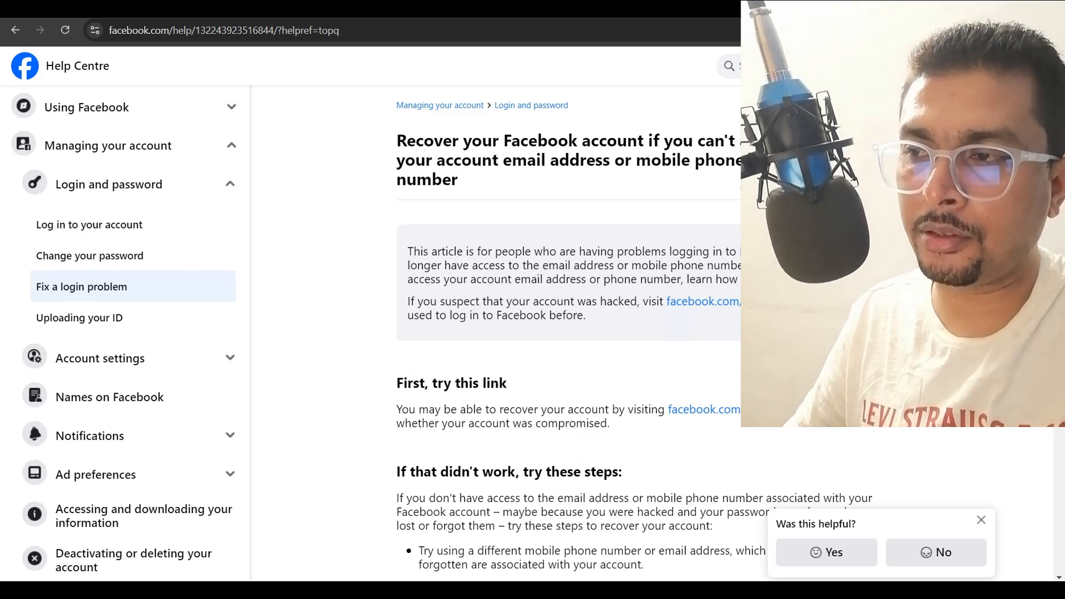
Step: Follow the article's facebook.com/hacked link to the compromised-account report page
scroll(down, 3)
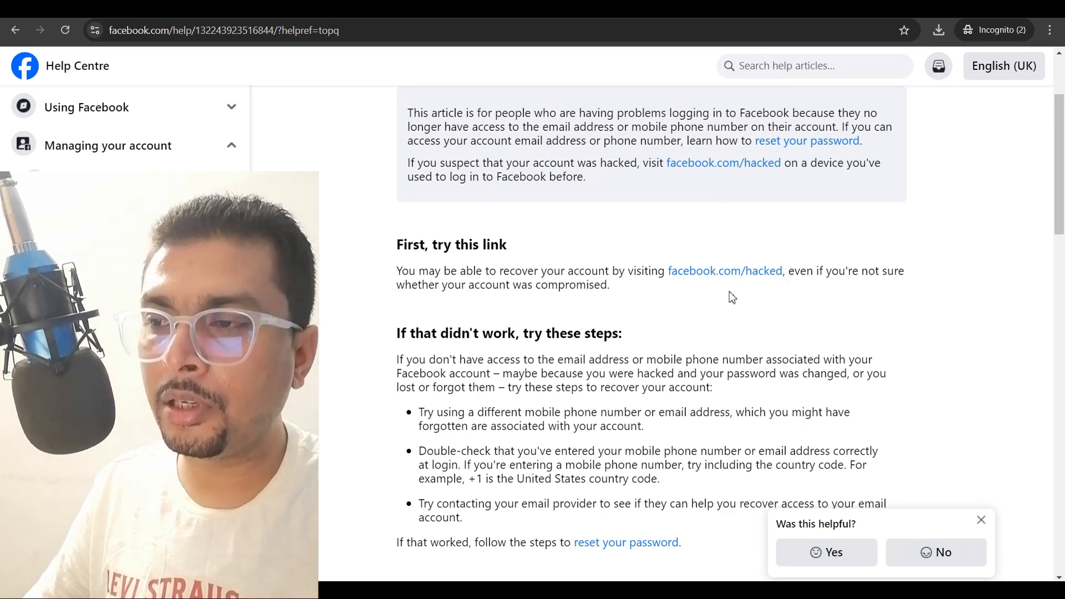
click(724, 271)
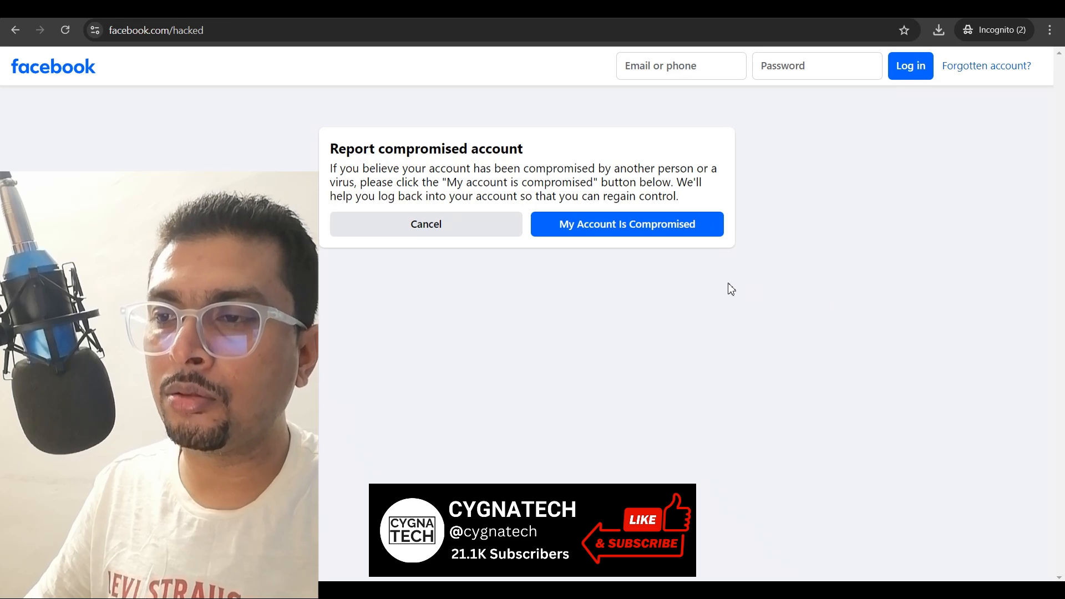
mouse_move(719, 285)
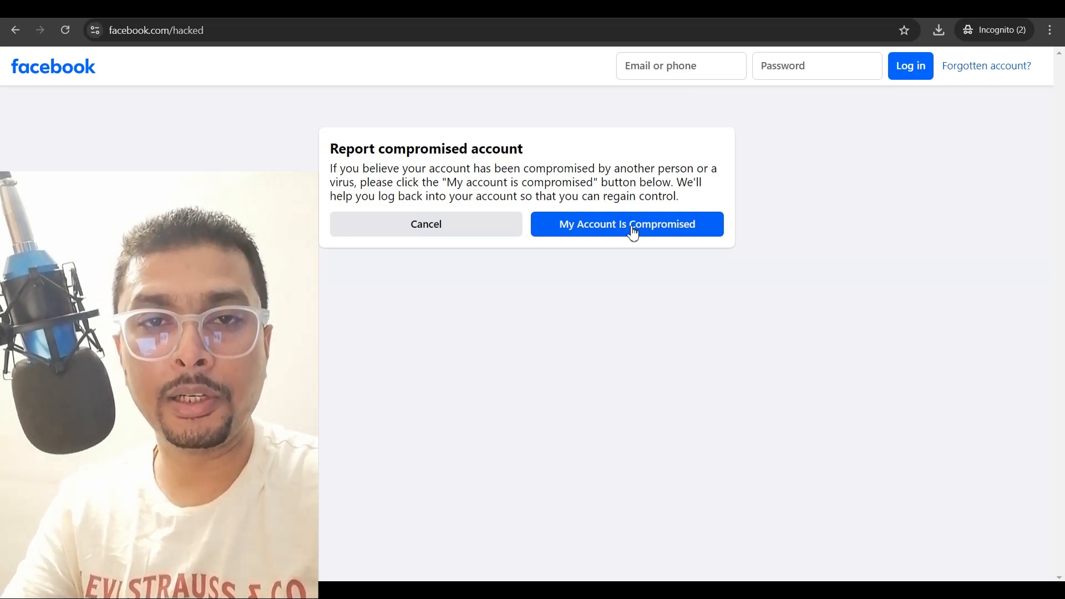
mouse_move(15, 30)
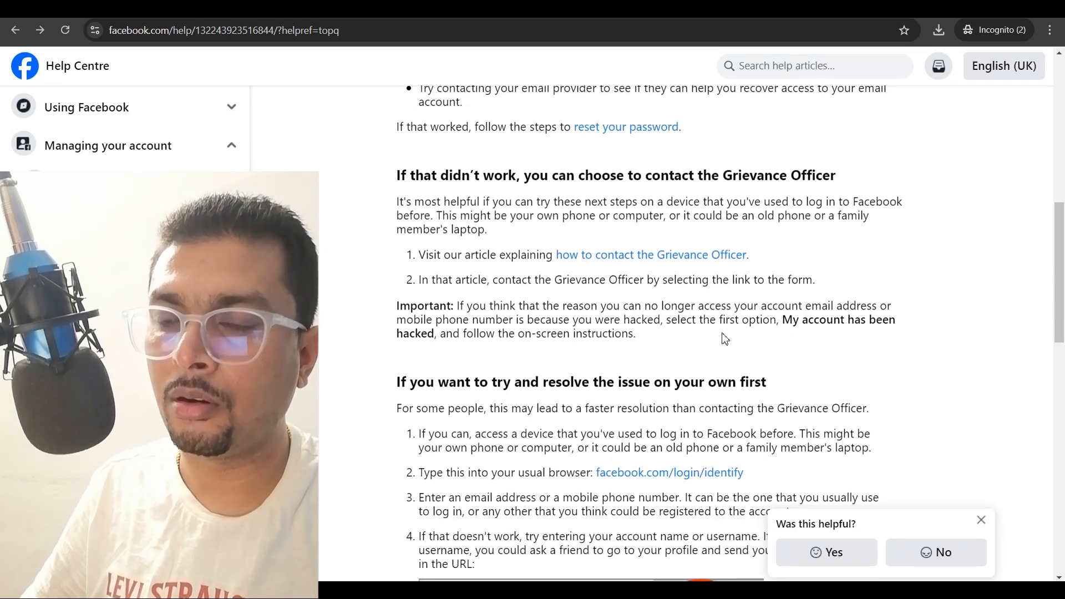
scroll(up, 3)
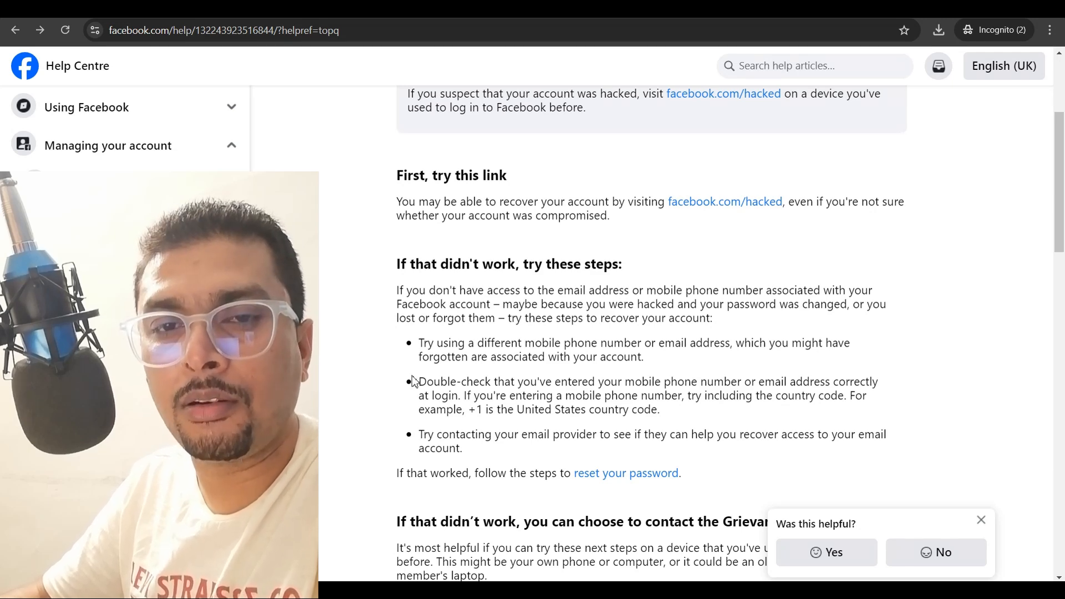
scroll(down, 3)
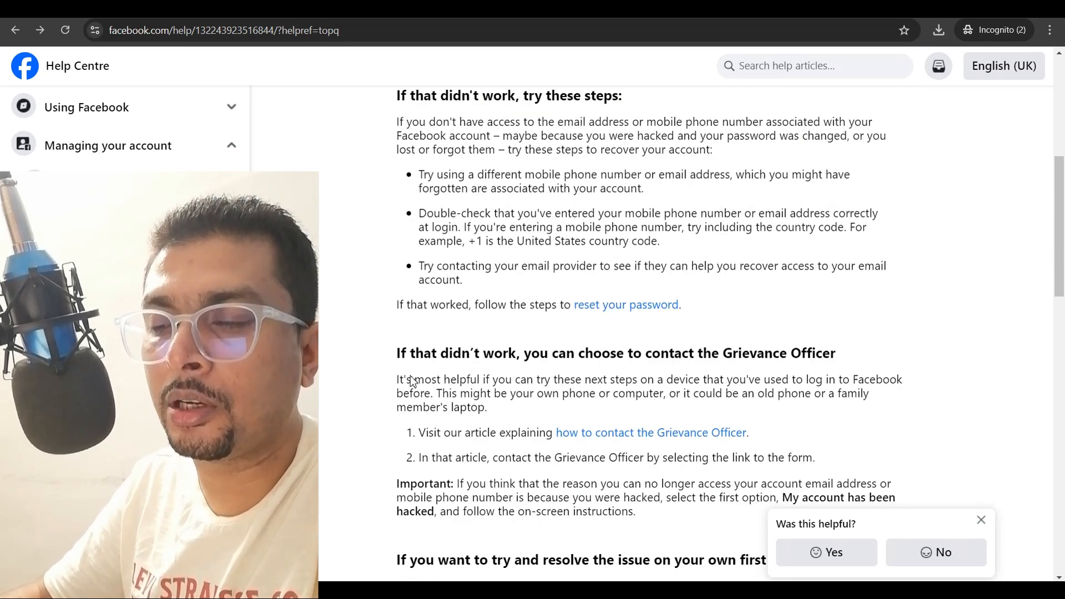
scroll(down, 3)
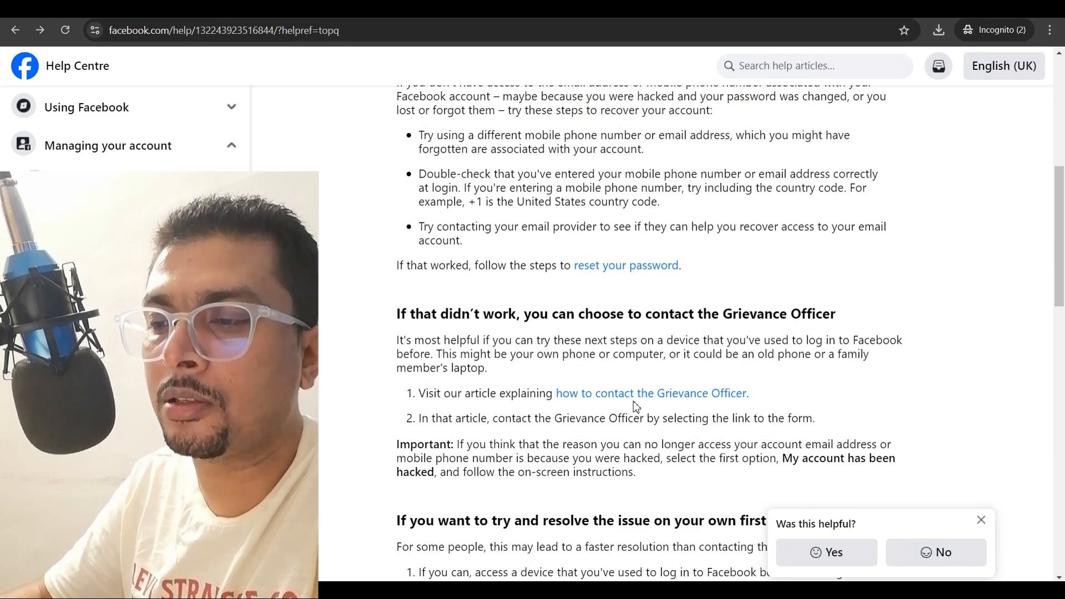
Step: Show the Grievance Officer in India guide down to its email and postal address
click(650, 392)
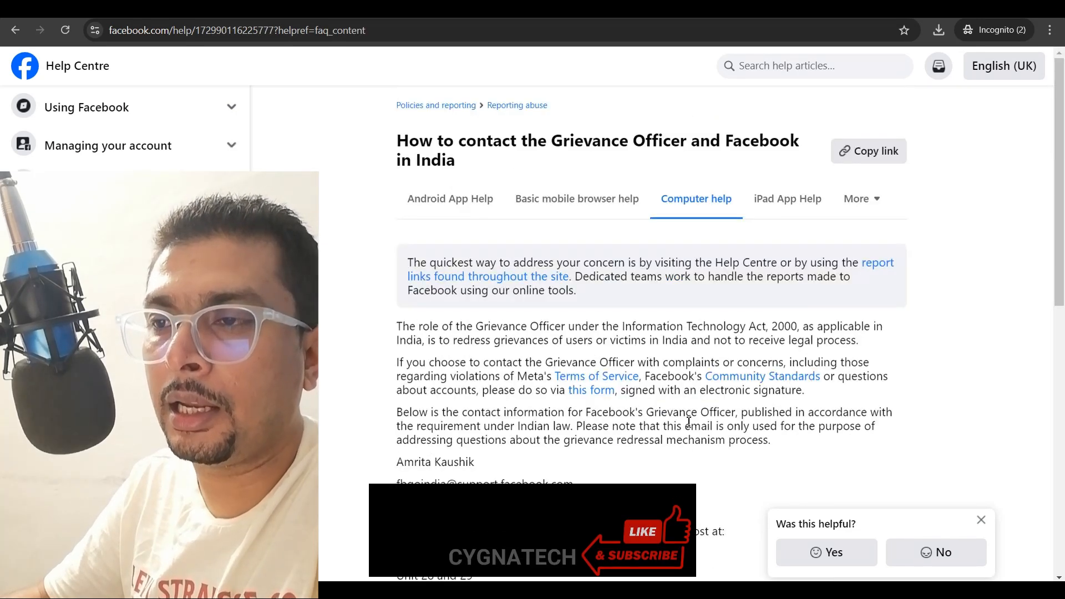
scroll(down, 3)
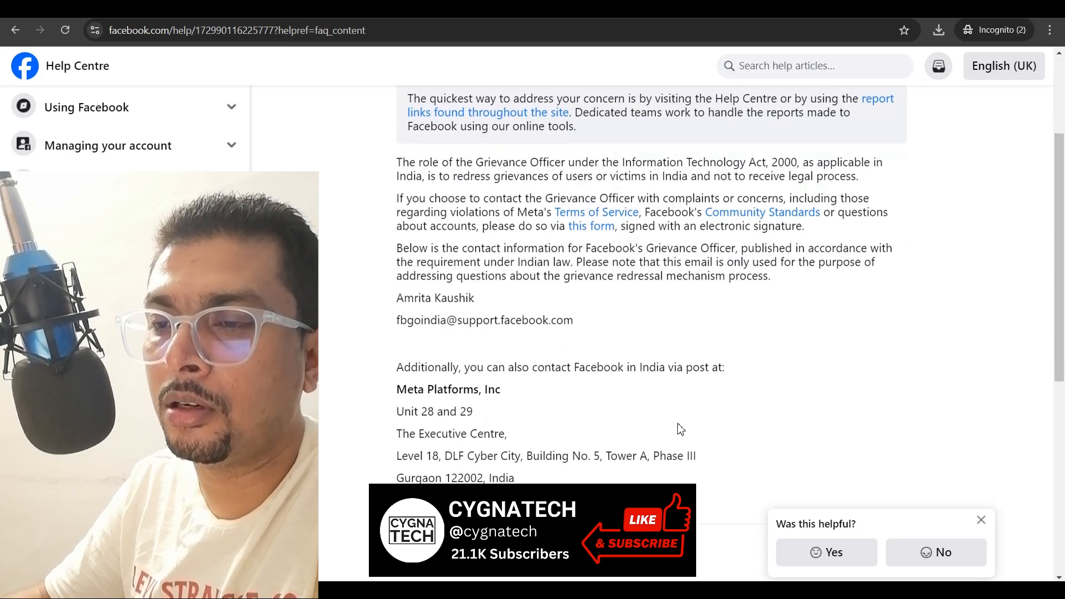
scroll(down, 3)
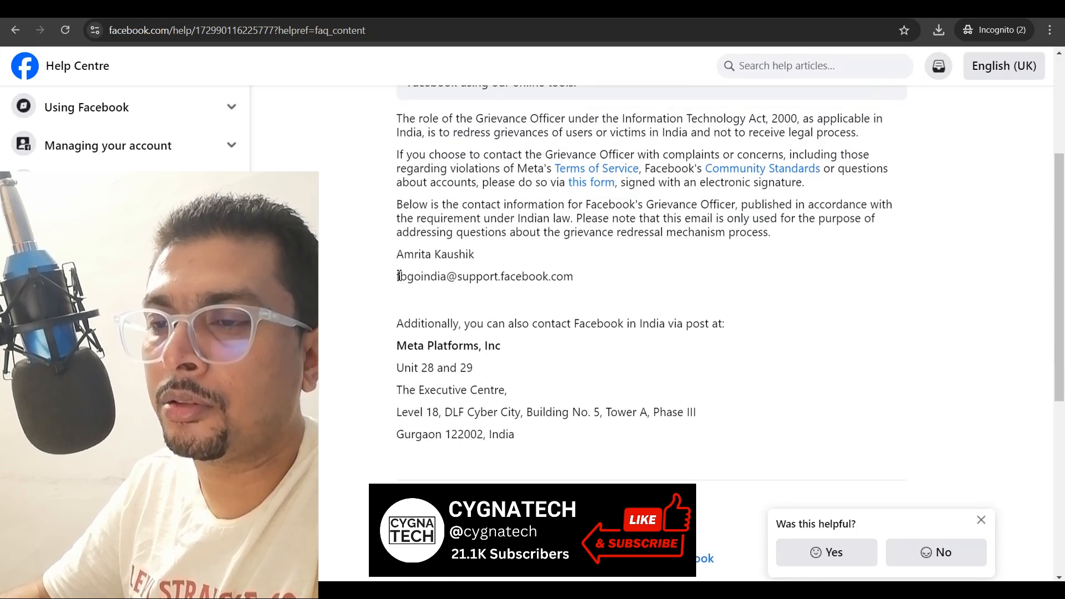